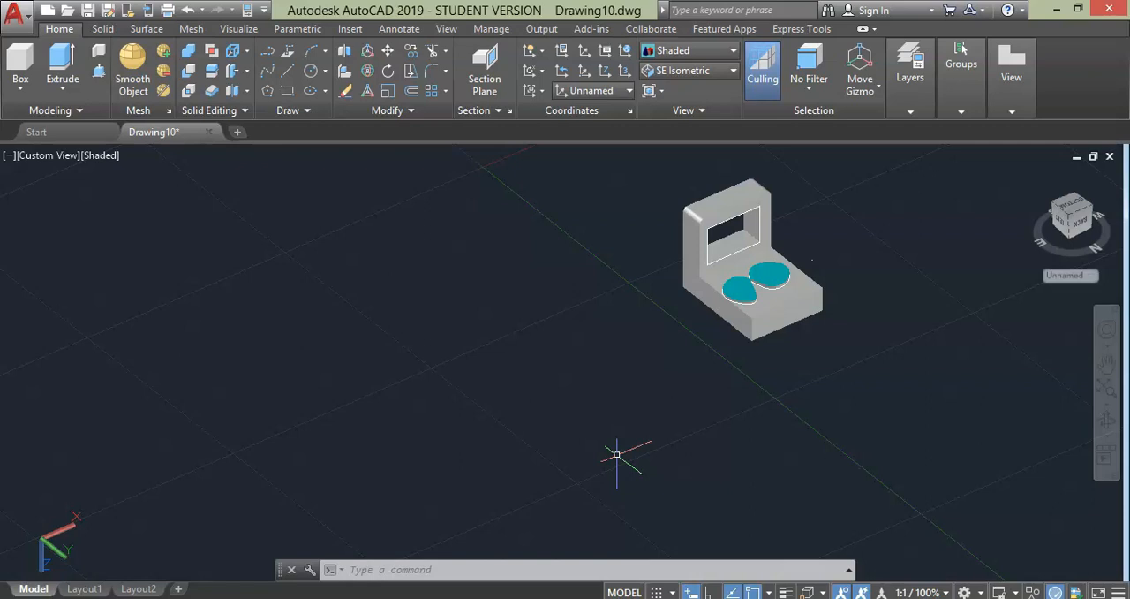
pyautogui.moveTo(344, 50)
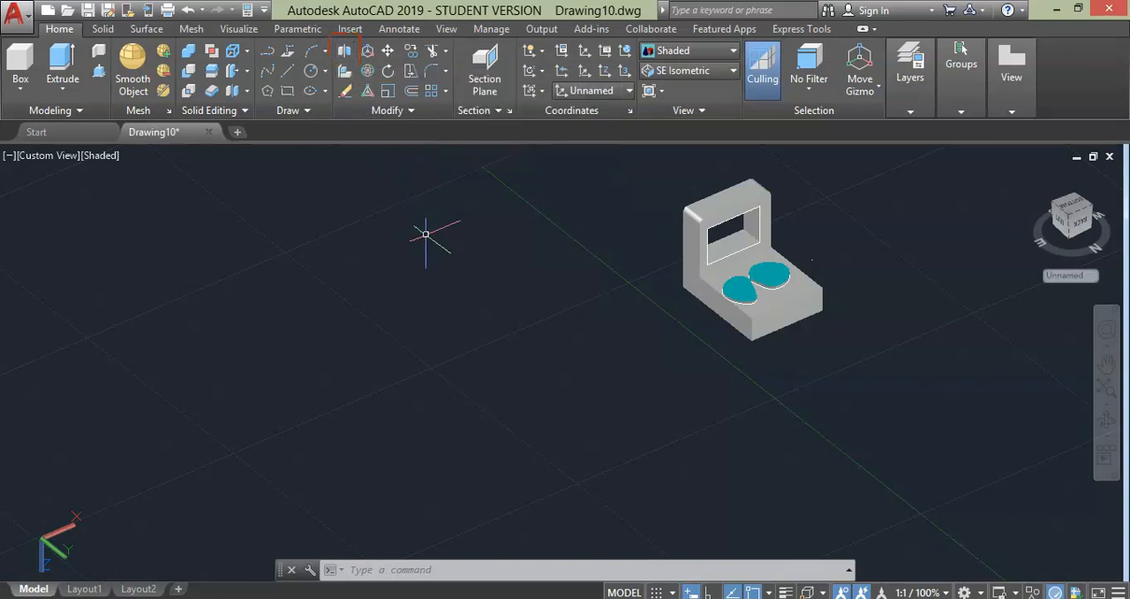
# Launch the MIRROR3D command to mirror the bracket solid.
pyautogui.write('Mir')
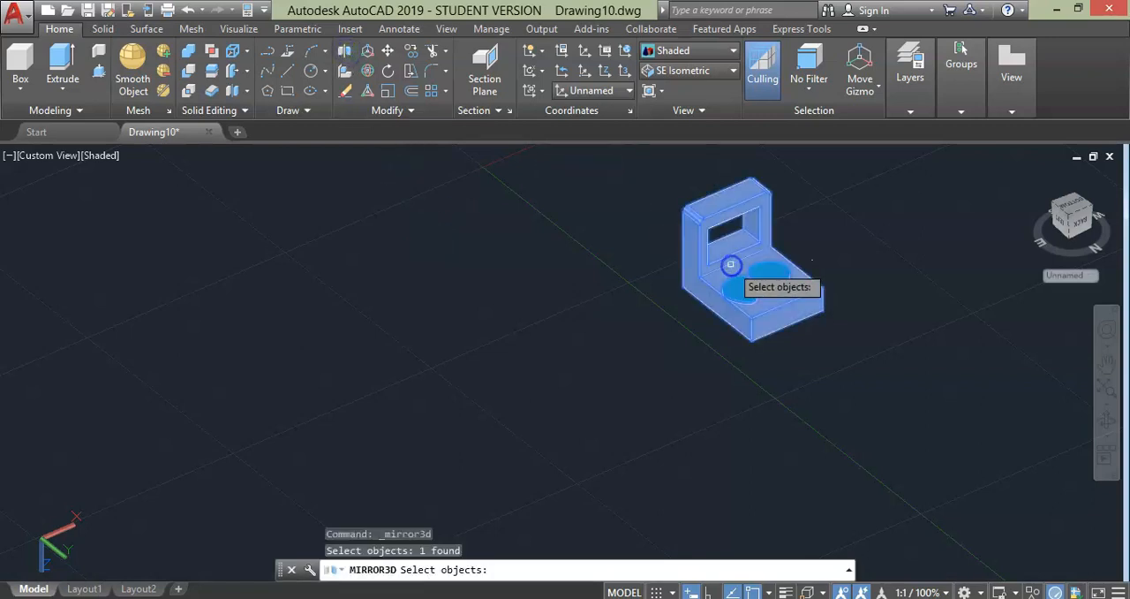
# Mirror the bracket across a three-point plane, keeping the original.
pyautogui.press('enter')
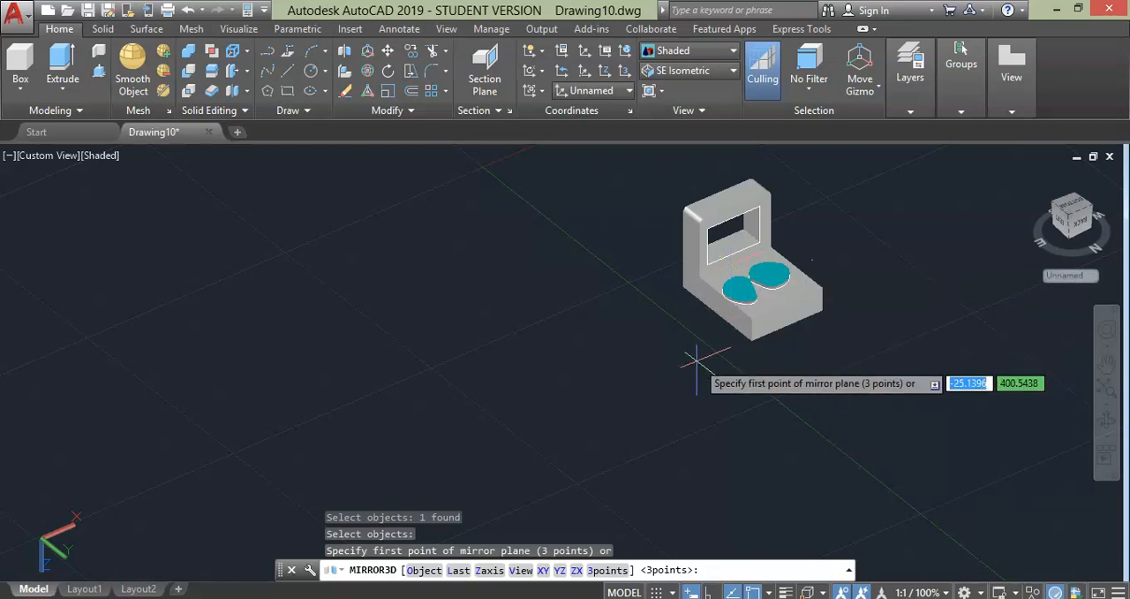
pyautogui.moveTo(649, 446)
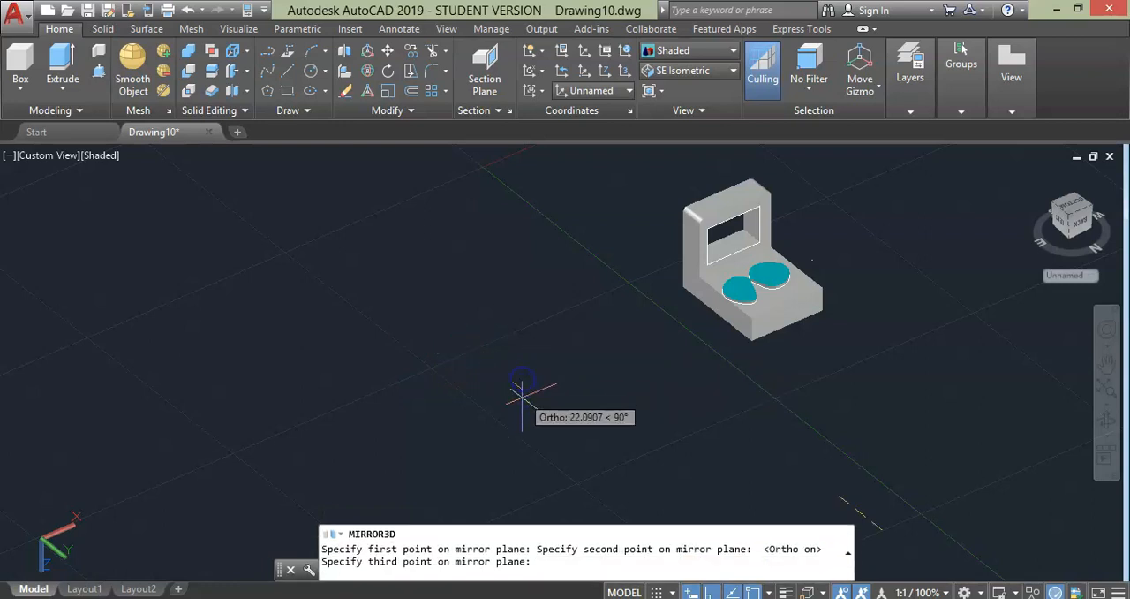
pyautogui.click(522, 409)
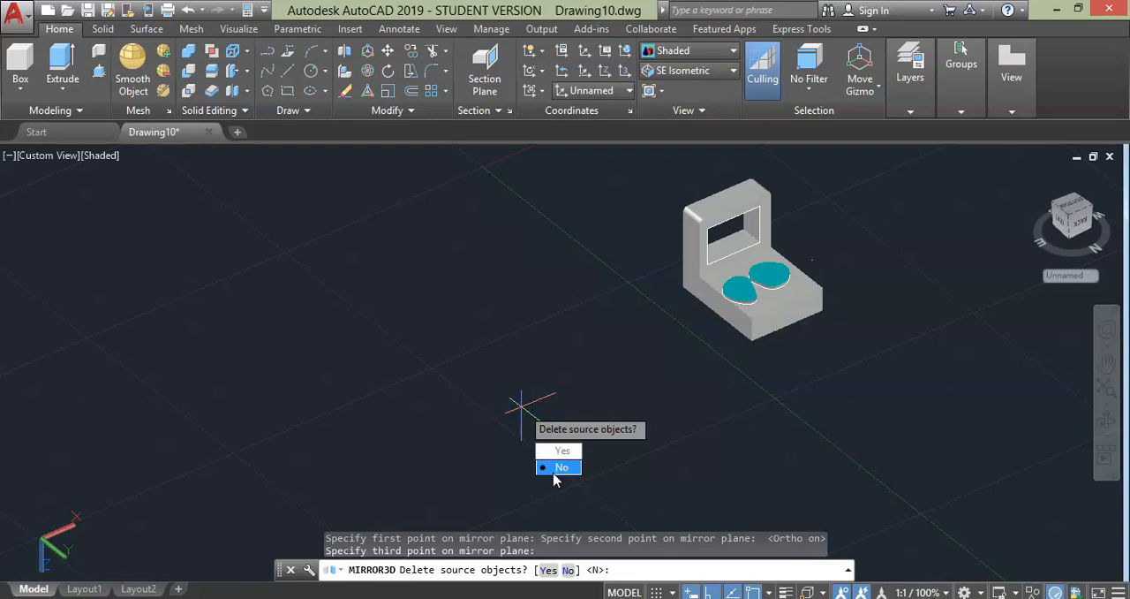
pyautogui.click(561, 467)
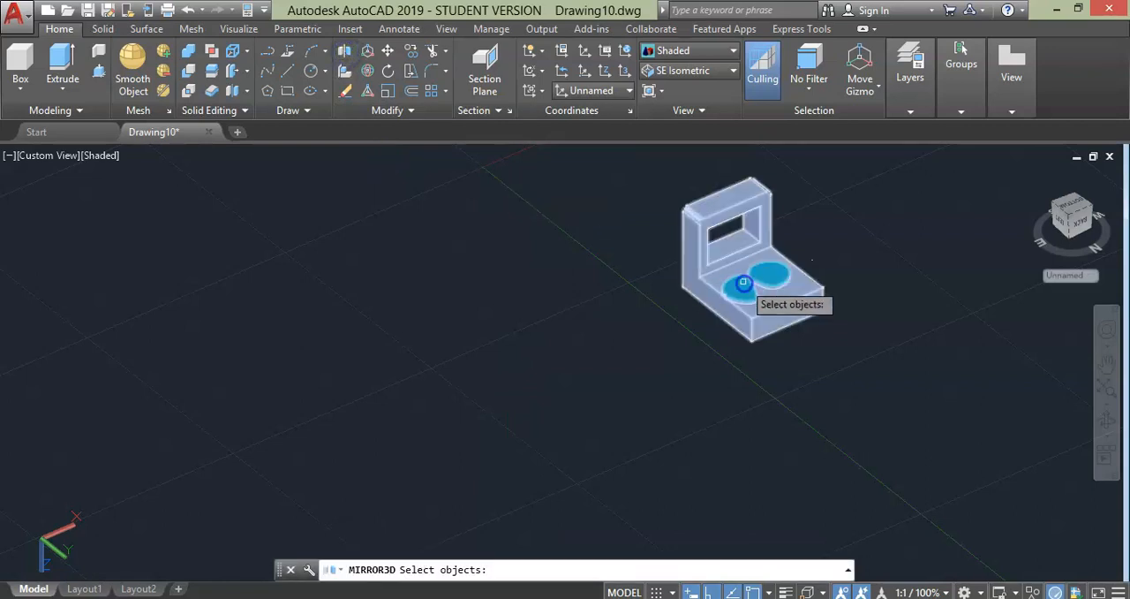
# Select the bracket, pick three new plane points, and answer the delete-source prompt.
pyautogui.click(743, 283)
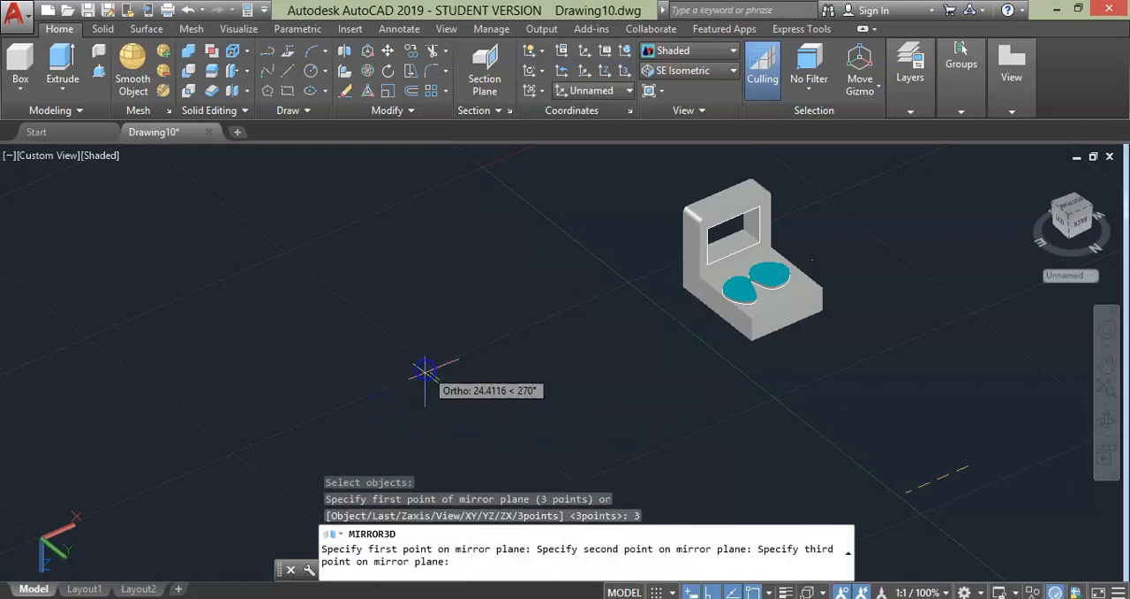
pyautogui.click(426, 424)
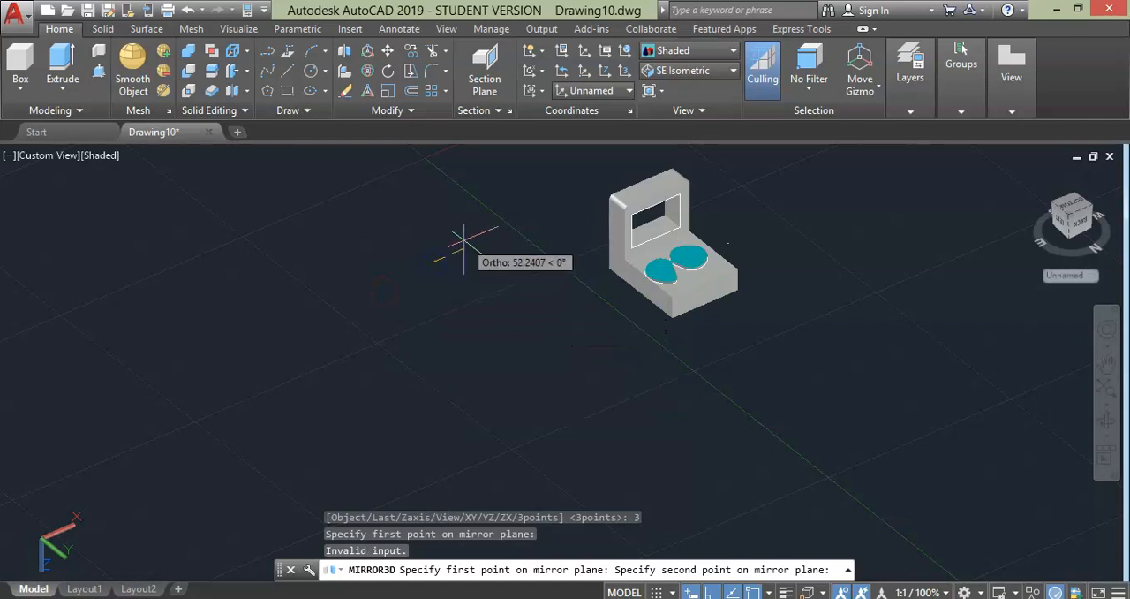
pyautogui.click(491, 258)
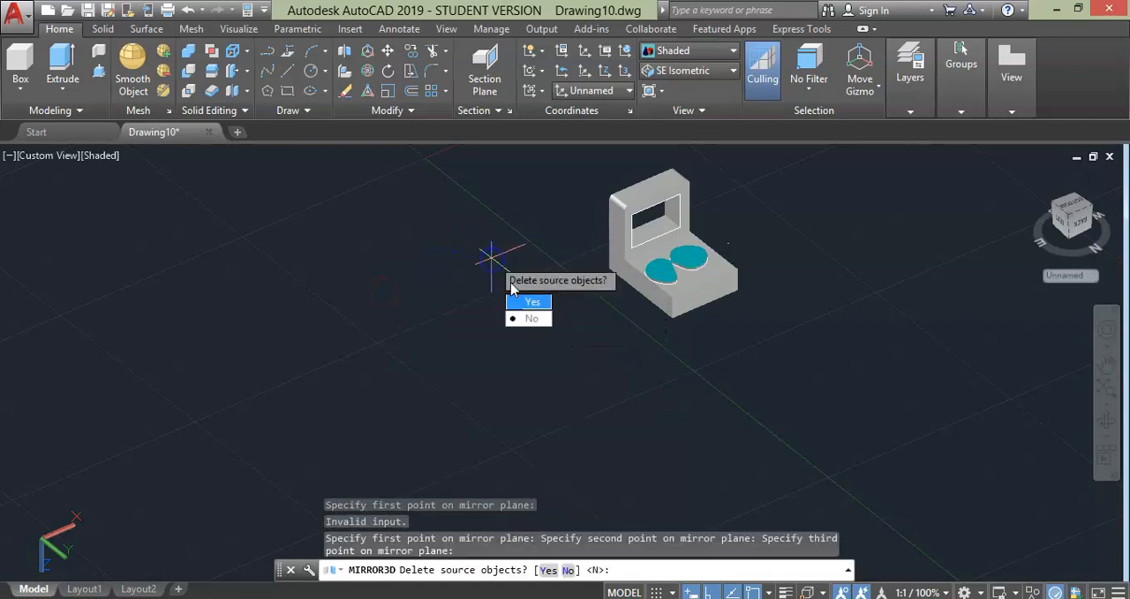
pyautogui.click(532, 301)
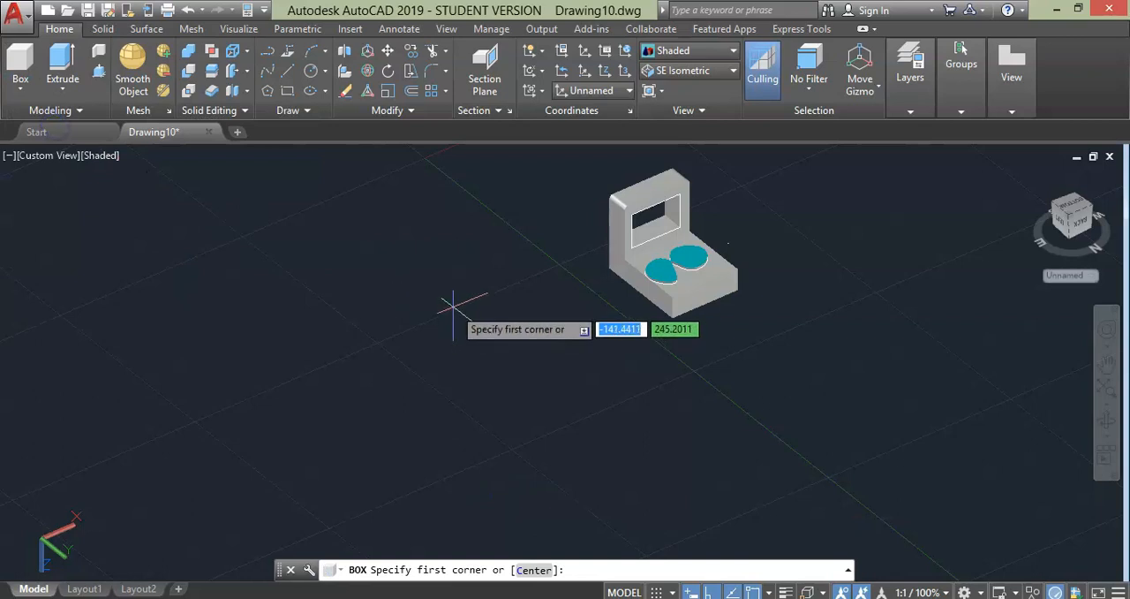
# Draw a rectangle and mirror the bracket across it using the Object option, keeping the original.
pyautogui.click(618, 402)
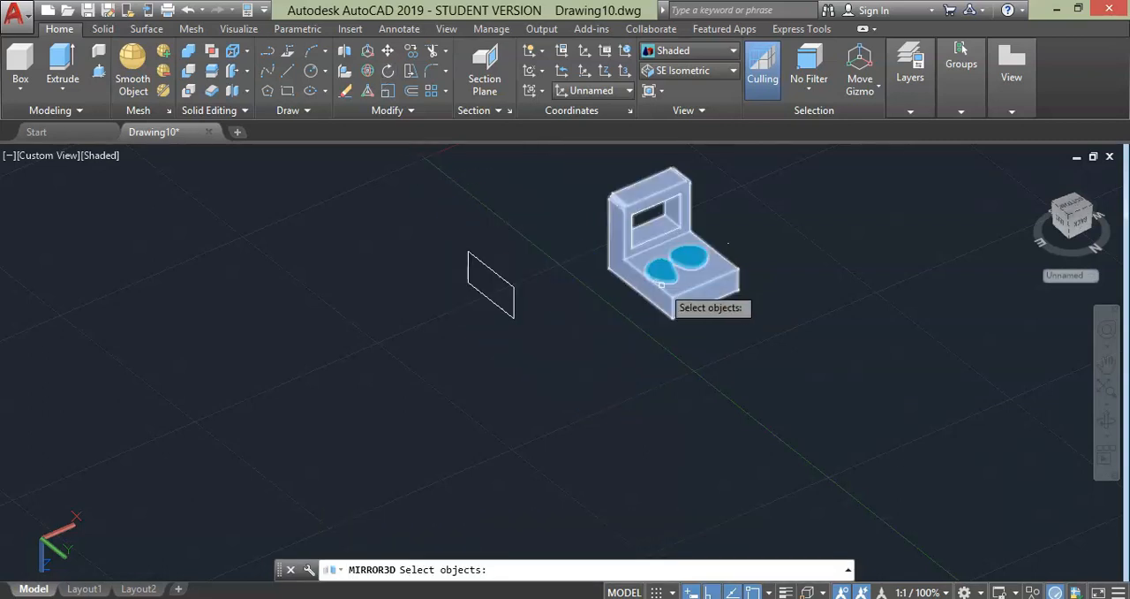
pyautogui.click(671, 256)
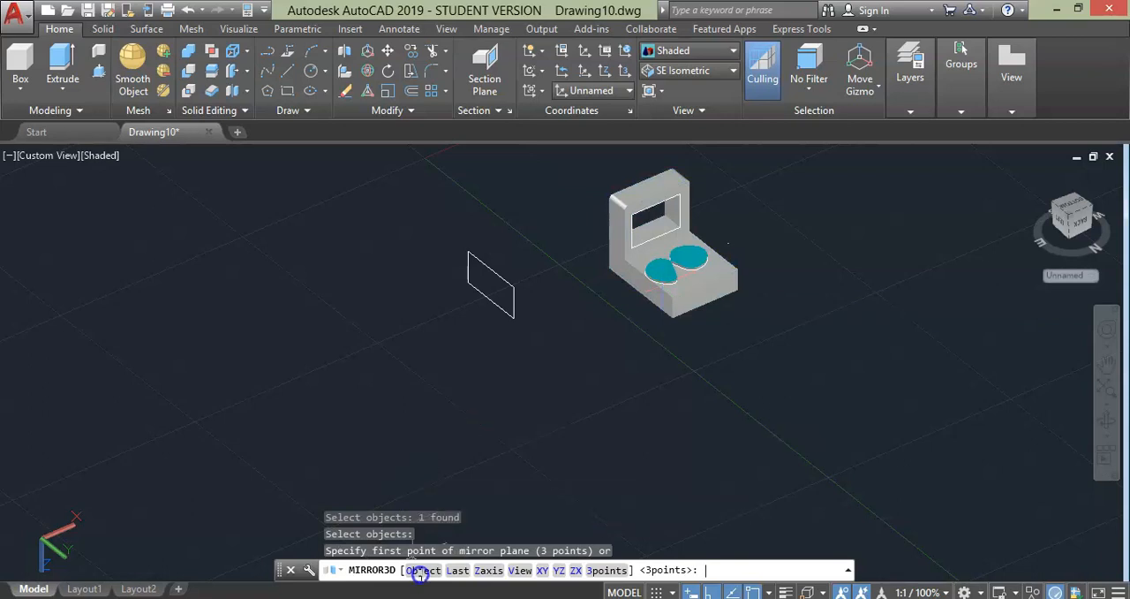
pyautogui.write('O')
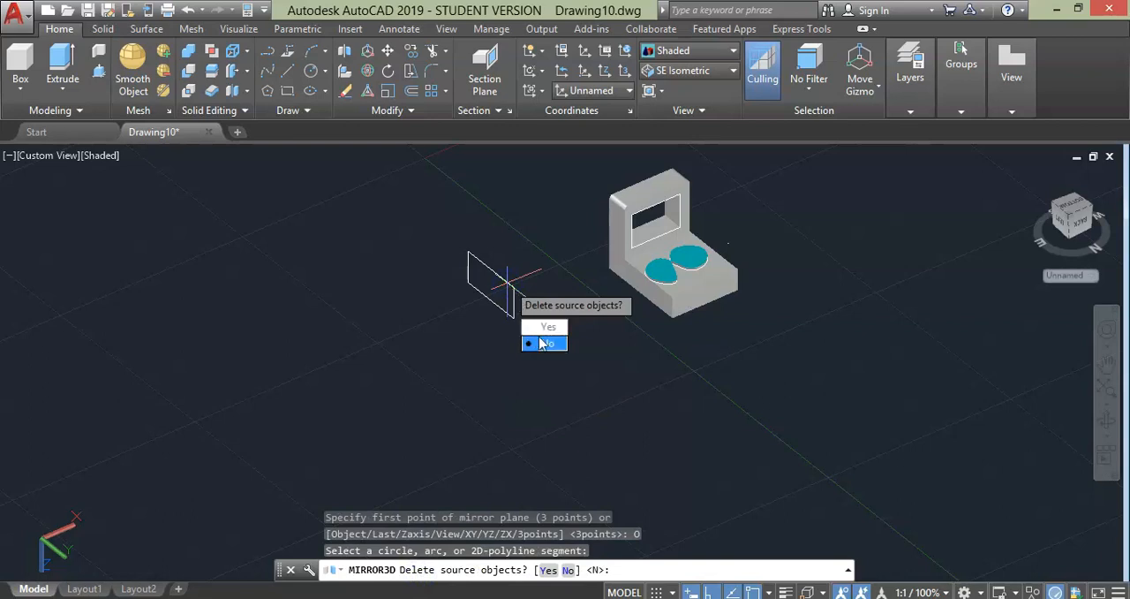
pyautogui.click(546, 343)
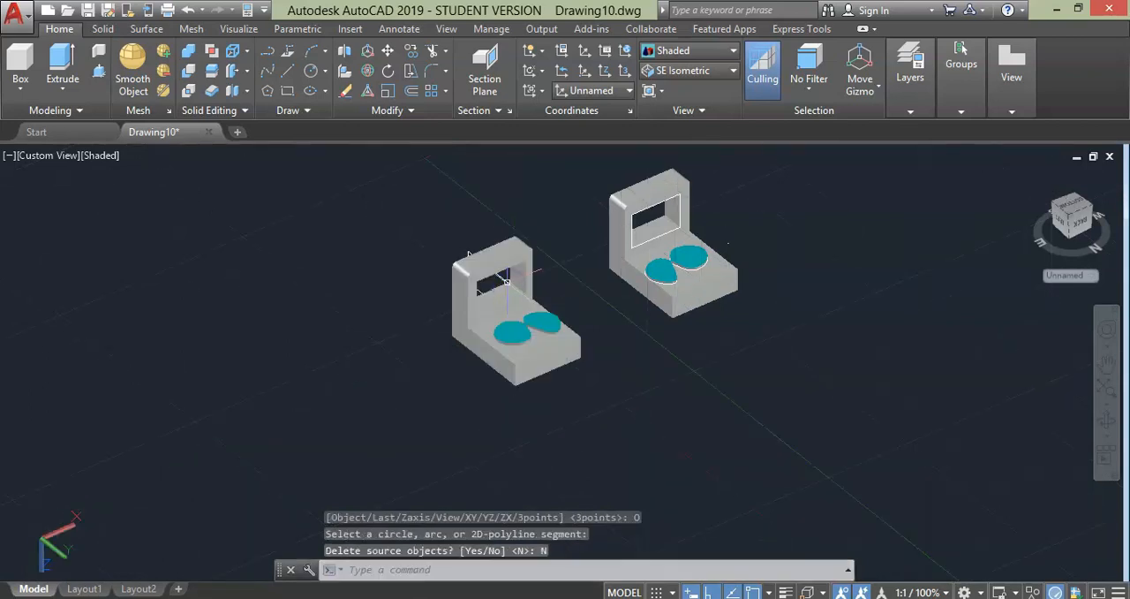
pyautogui.moveTo(626, 312)
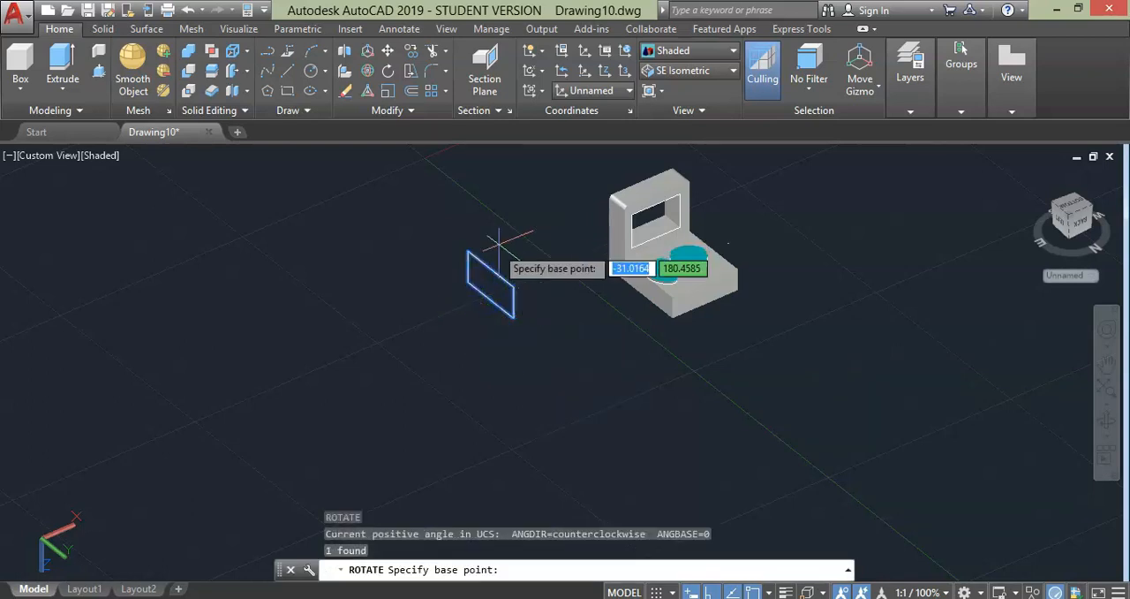
# Rotate the rectangle, mirror the bracket across it with Object, and pan to the copy.
pyautogui.click(411, 168)
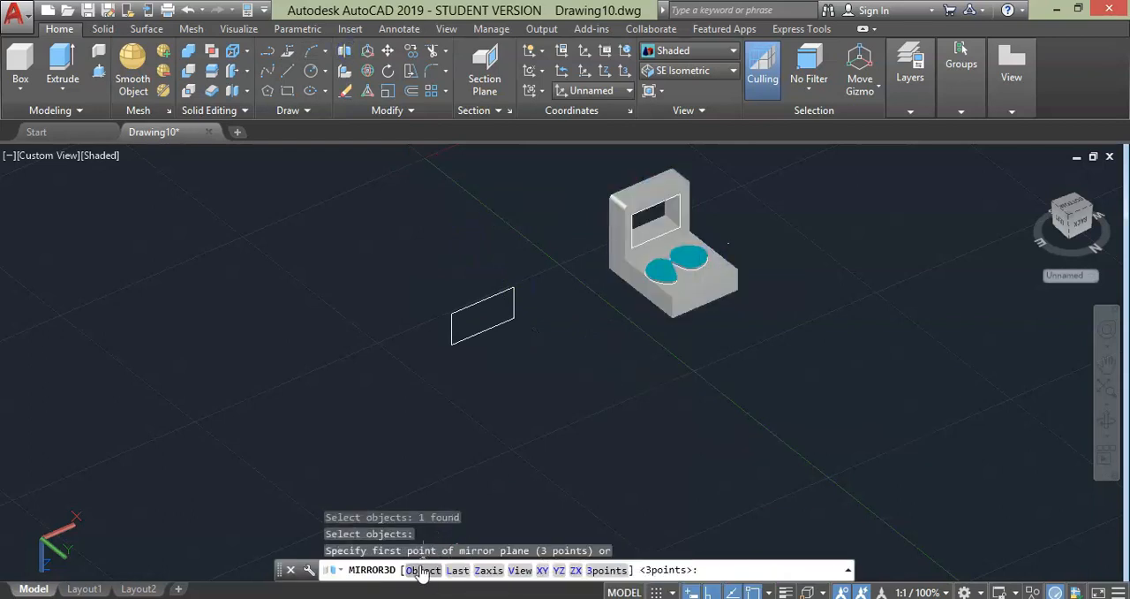
pyautogui.write('O')
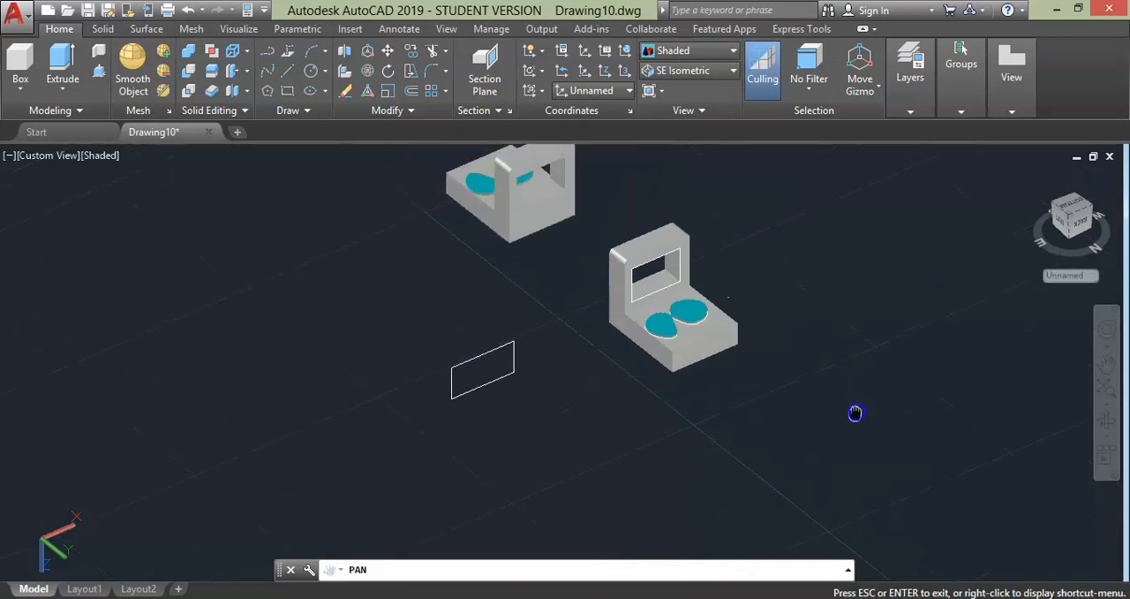
pyautogui.moveTo(855, 412); pyautogui.dragTo(599, 294)
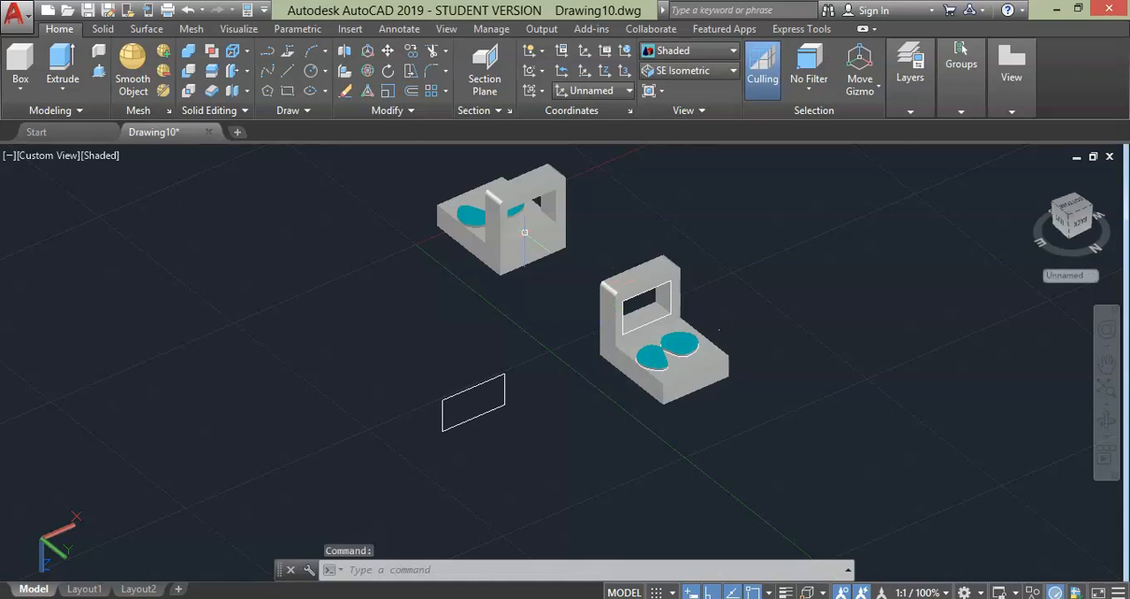
pyautogui.click(502, 231)
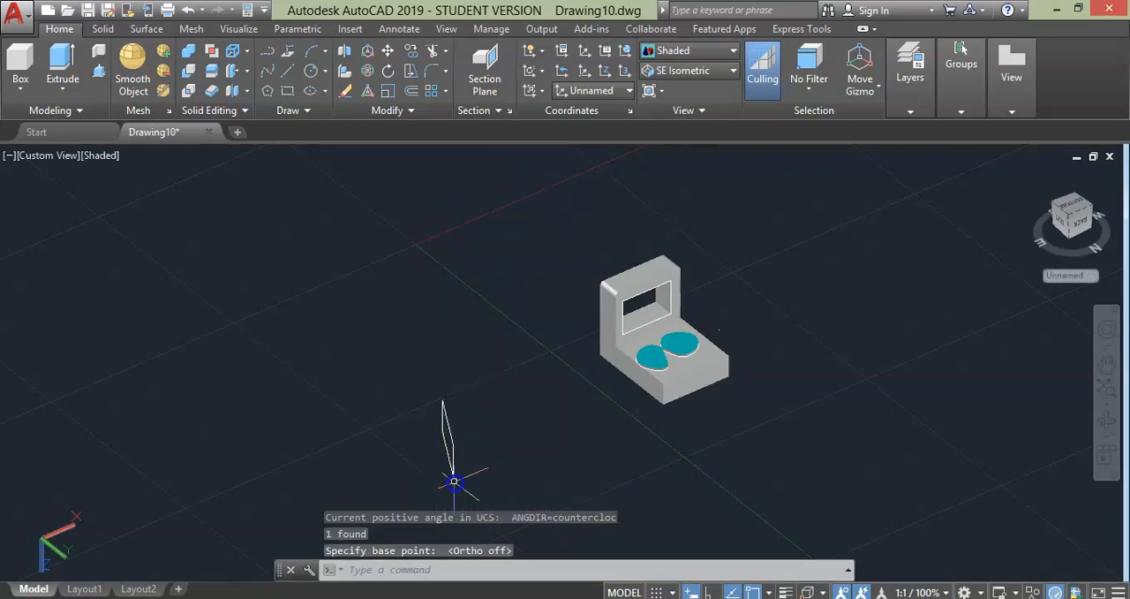
# Rotate the rectangle upright after removing the flipped copy.
pyautogui.click(662, 336)
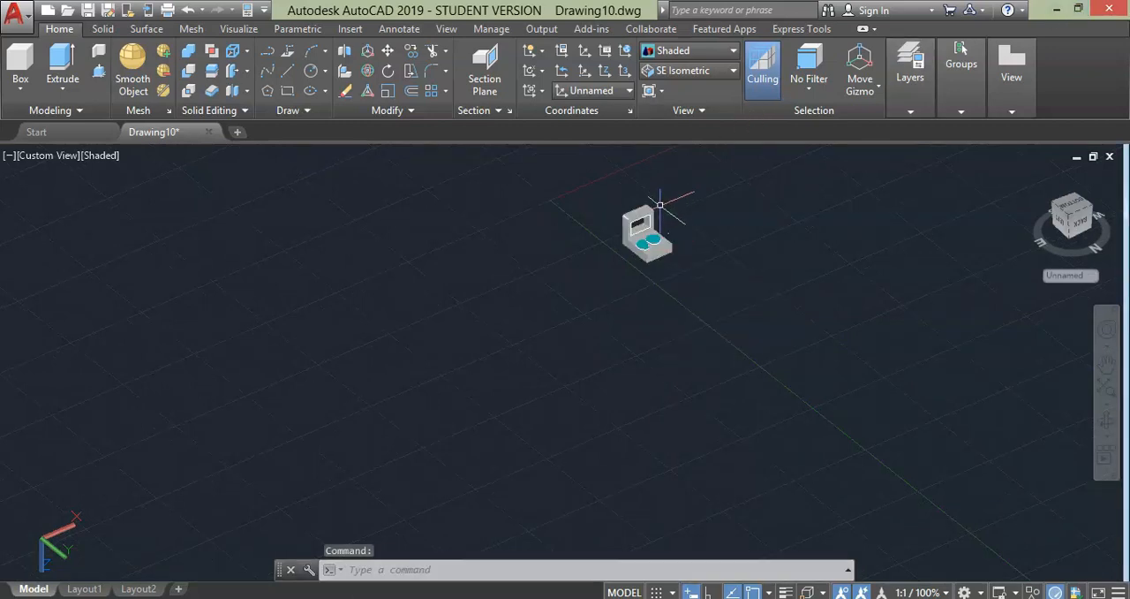
# Move the objects to a new location and mirror the bracket with the Last plane option.
pyautogui.click(649, 234)
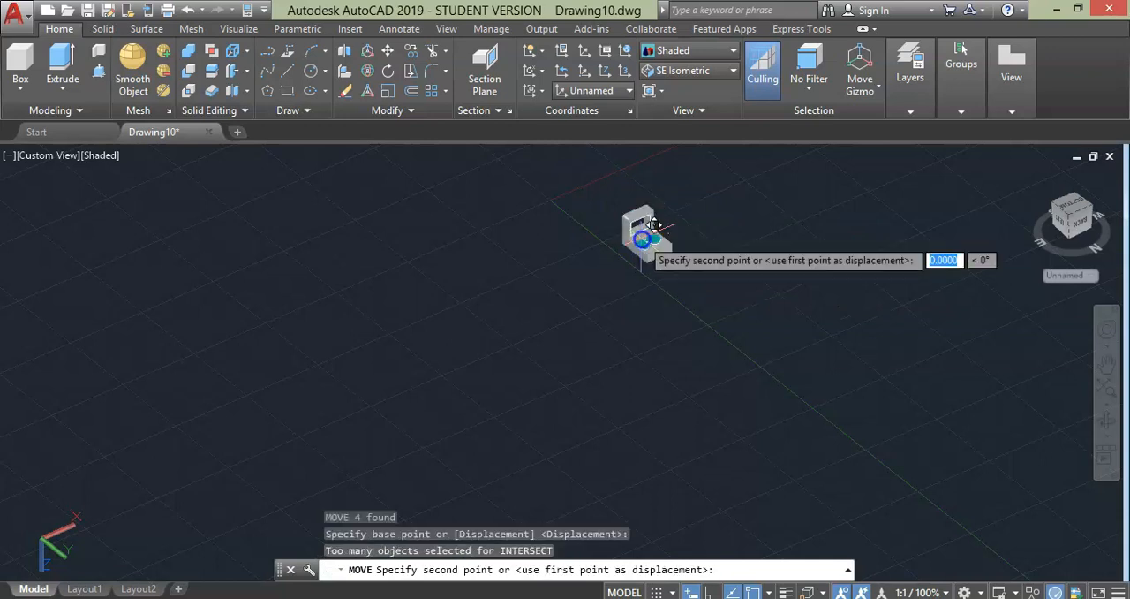
pyautogui.click(804, 384)
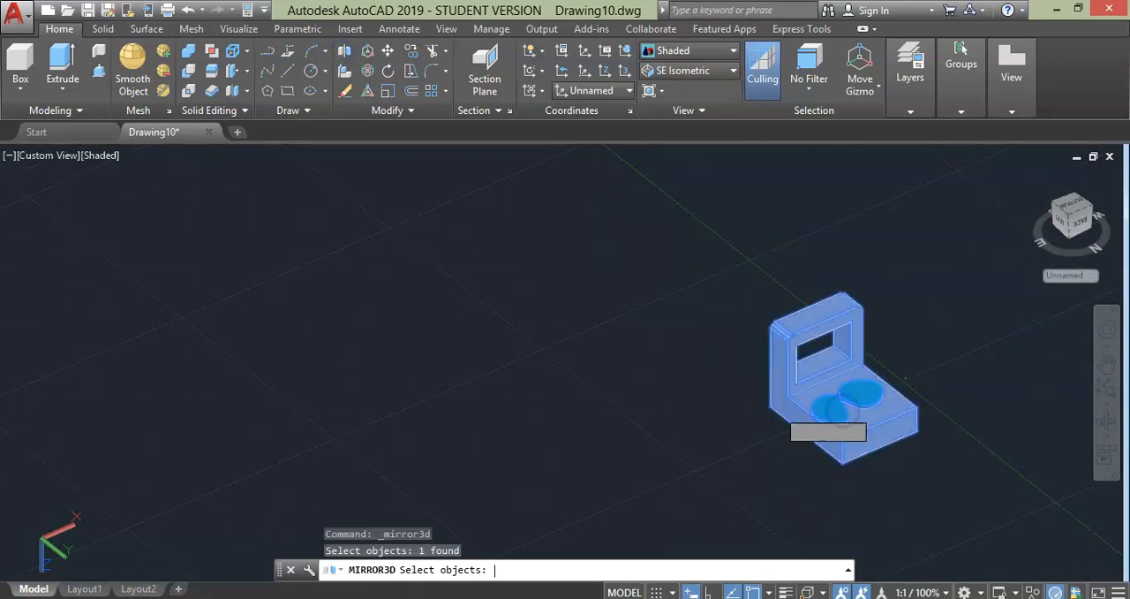
pyautogui.write('L')
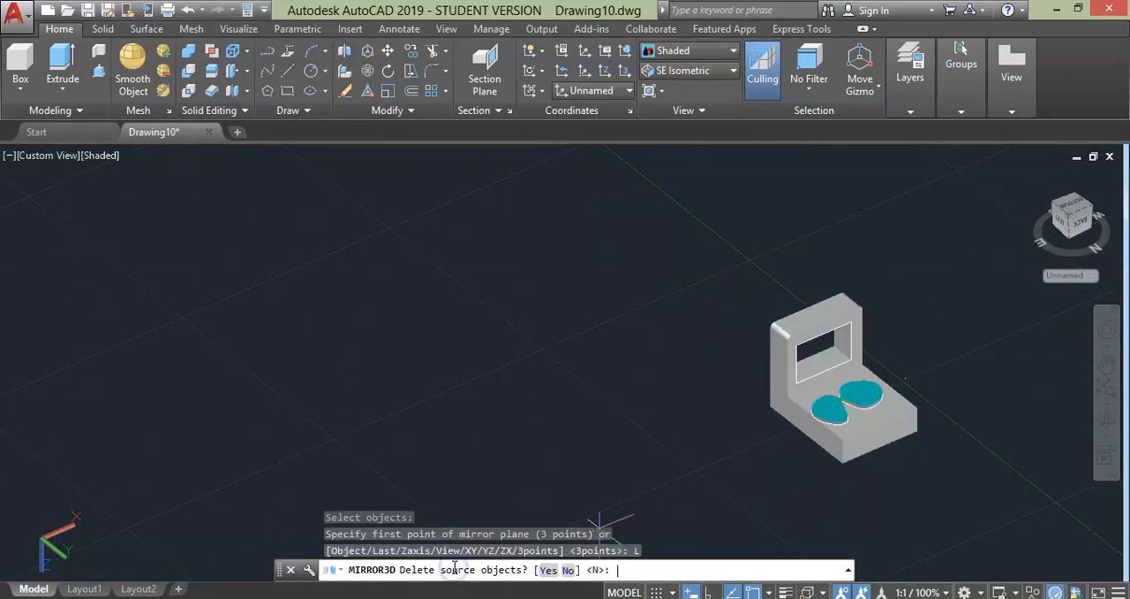